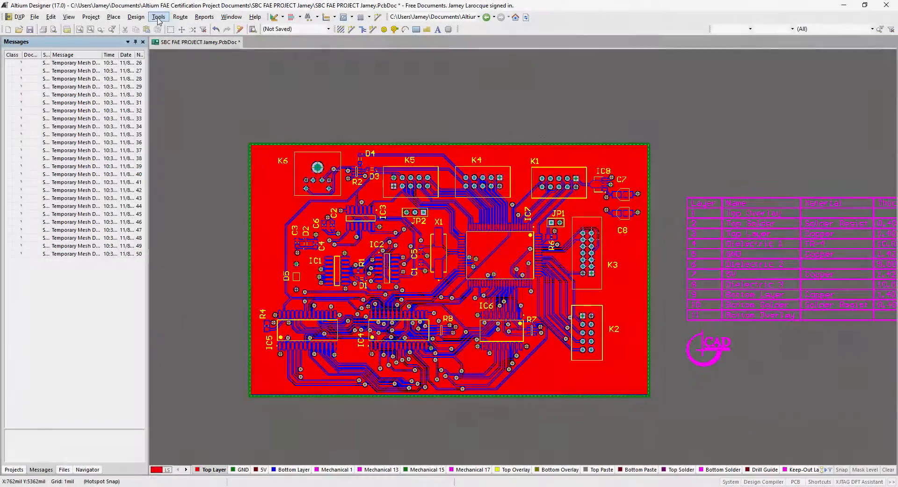
Add GND stitching vias across the board on a 100 mil grid via Tools > Via Stitching
{"action": "left_click", "coordinate": [159, 16]}
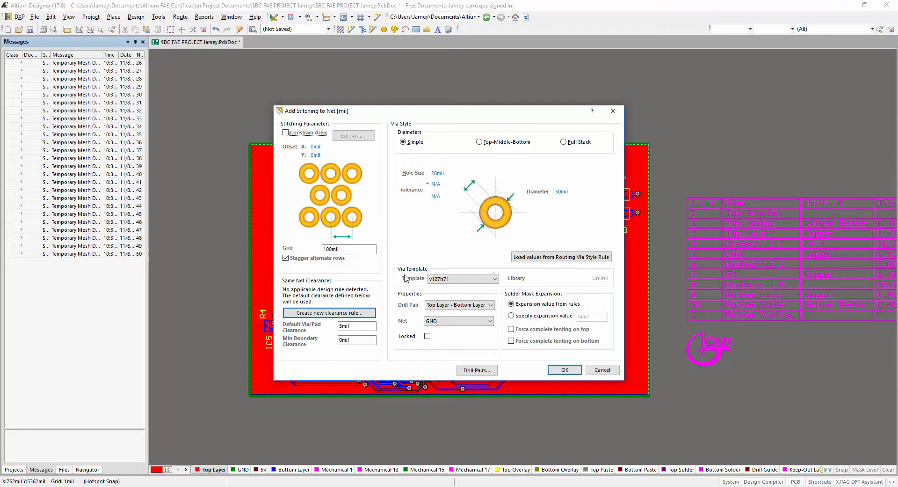
{"action": "left_click", "coordinate": [348, 248]}
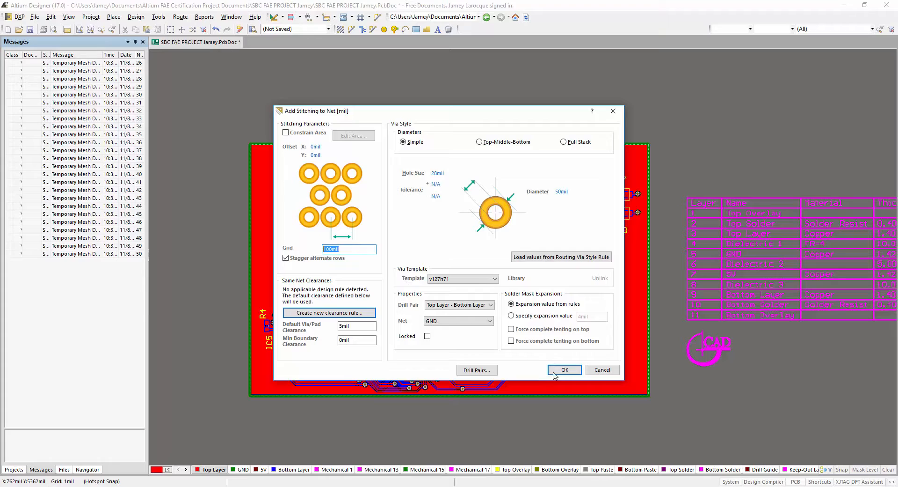
{"action": "left_click", "coordinate": [564, 369]}
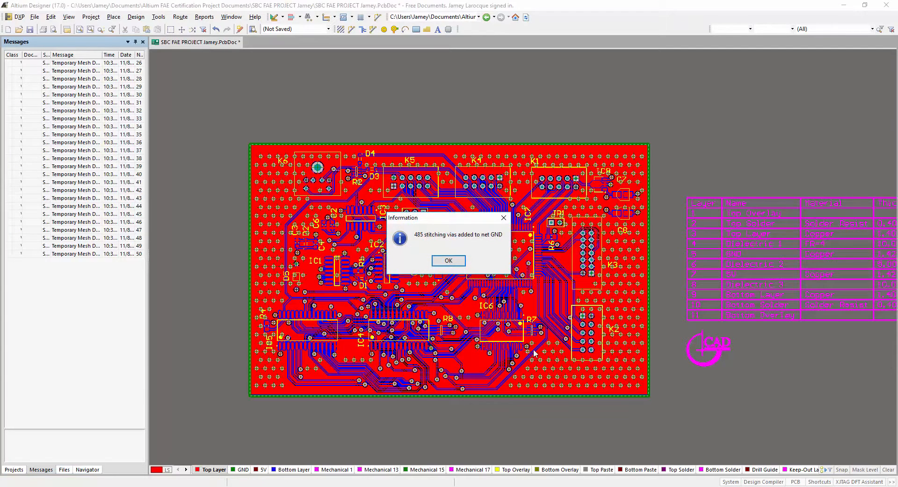
{"action": "left_click", "coordinate": [449, 260]}
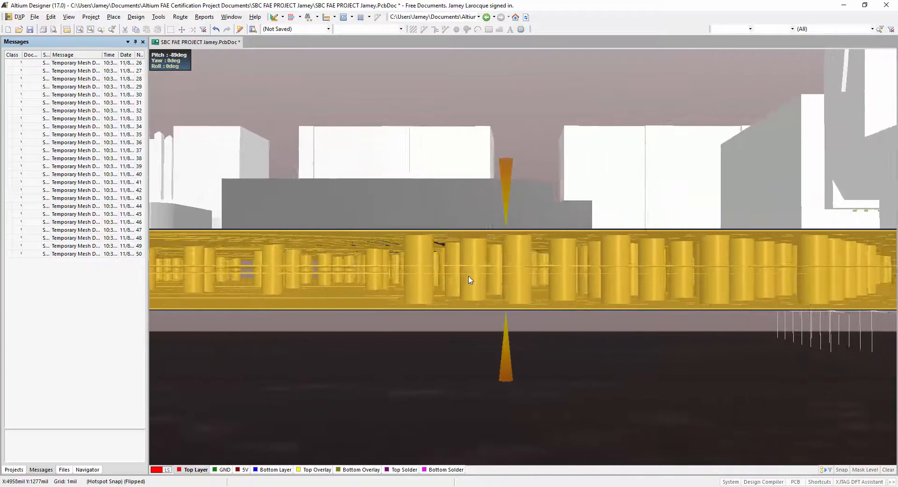
Orbit the 3D board edge-on to see the stitching vias passing through it
{"action": "left_click_drag", "start_coordinate": [469, 280], "coordinate": [464, 281]}
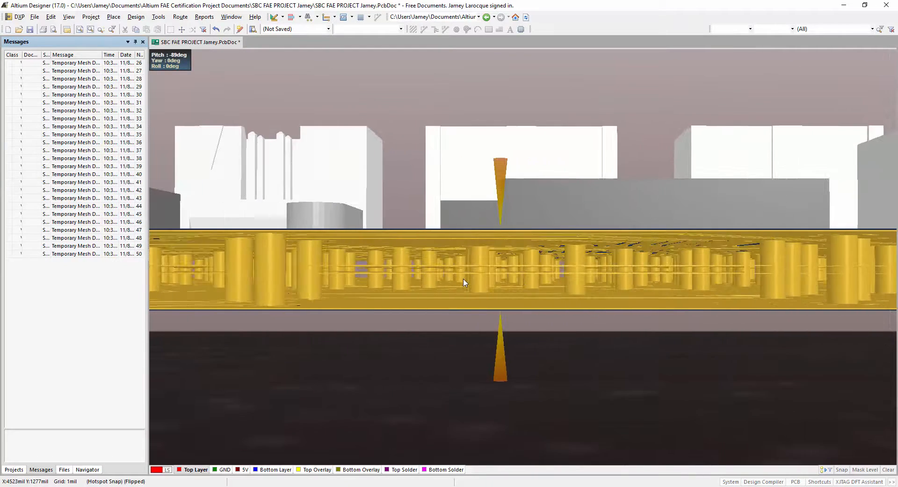
{"action": "left_click_drag", "start_coordinate": [464, 282], "coordinate": [473, 263]}
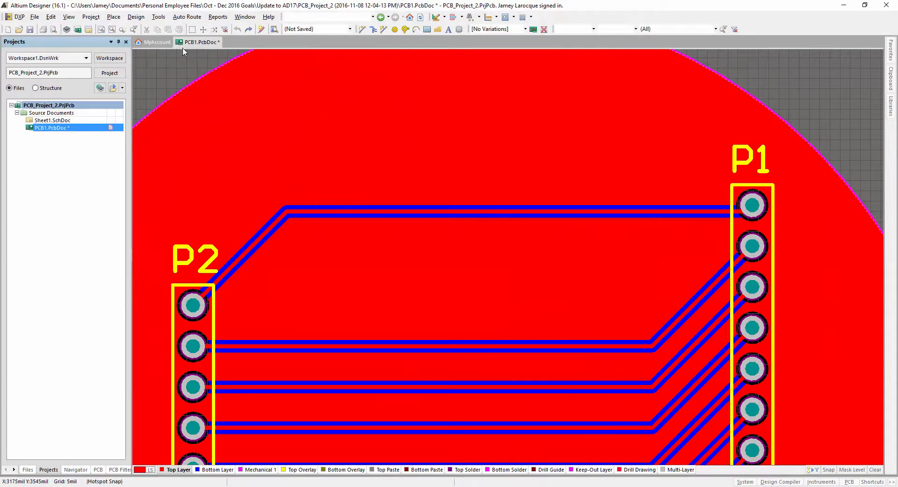
Add a GND shielding via wall around the upper P2-to-P1 trace pair
{"action": "left_click", "coordinate": [158, 15]}
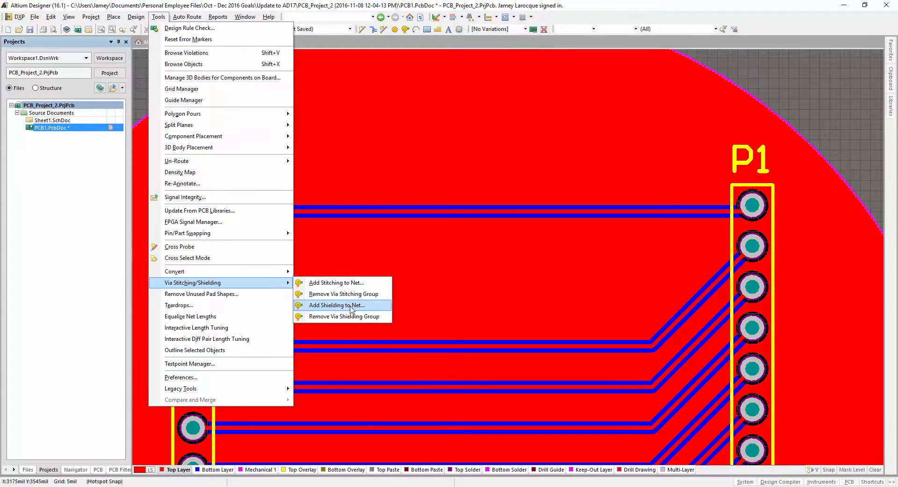
{"action": "left_click", "coordinate": [336, 305]}
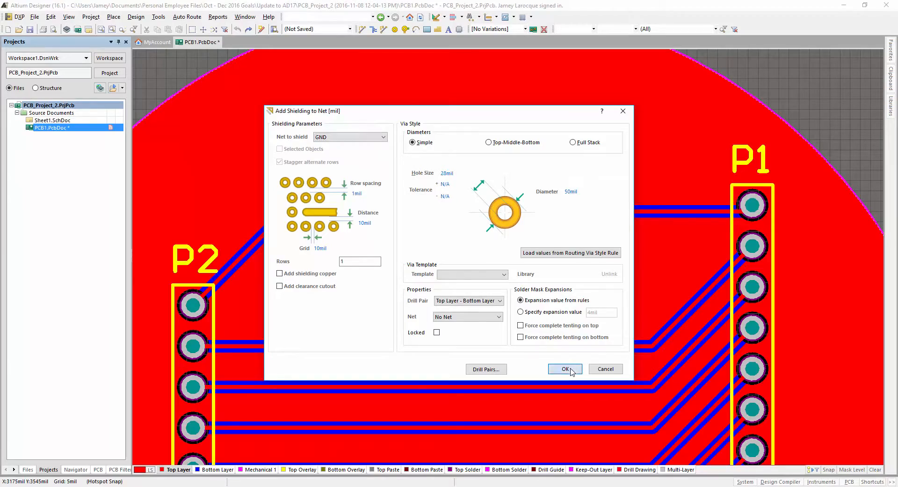
{"action": "left_click", "coordinate": [564, 368]}
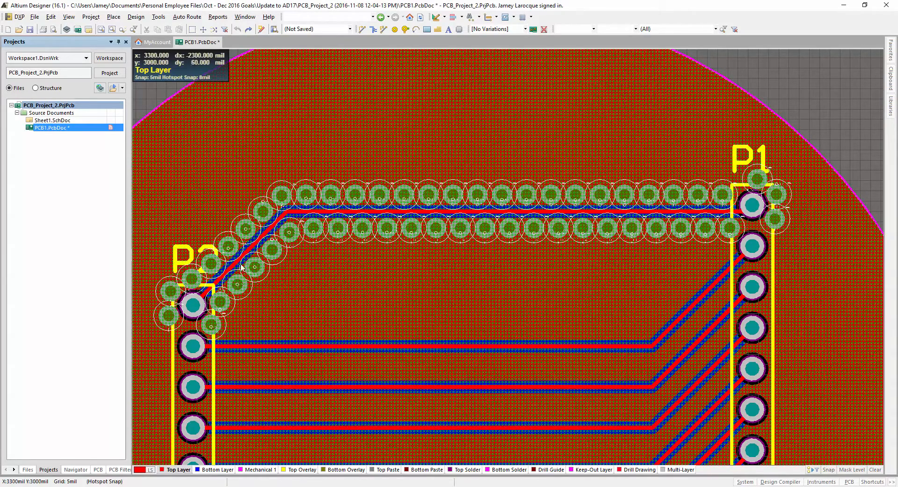
{"action": "left_click", "coordinate": [158, 16]}
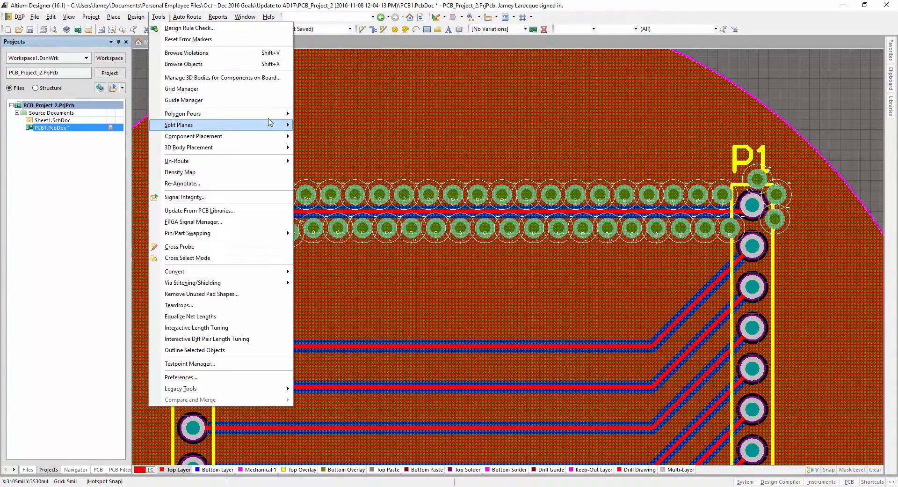